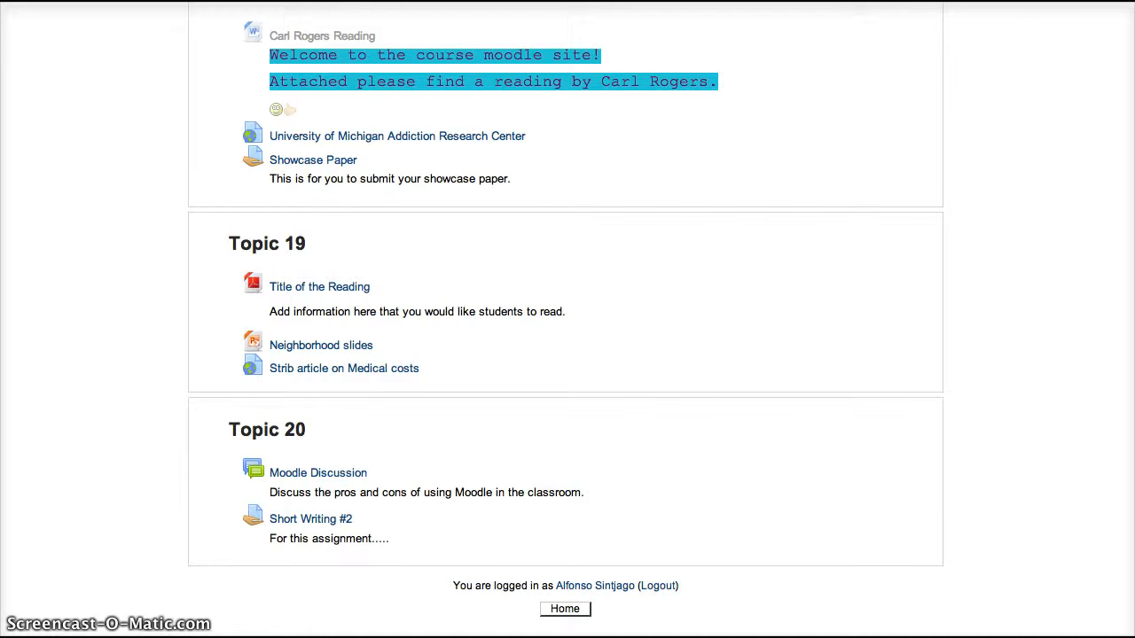
{"action": "mouse_move", "coordinate": [330, 525]}
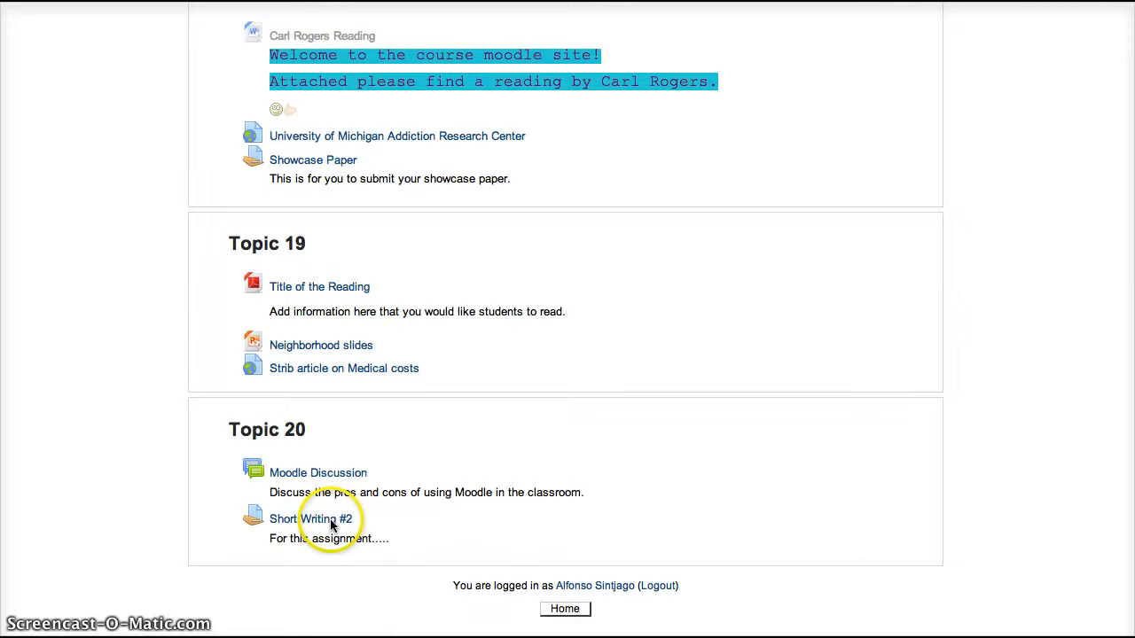
{"action": "mouse_move", "coordinate": [311, 518]}
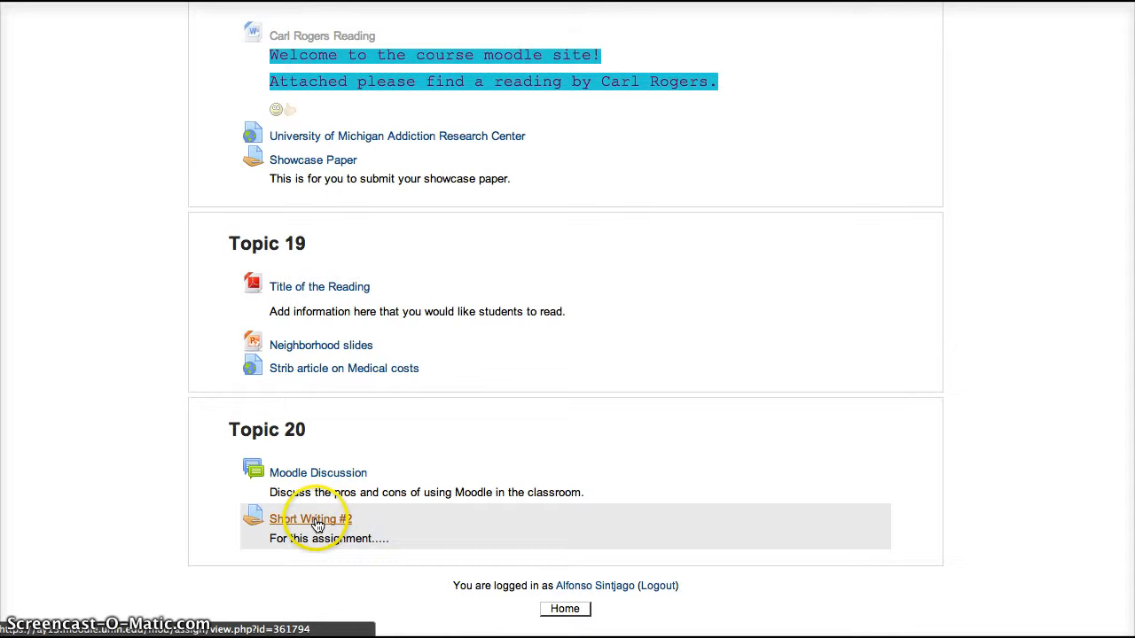
Download all Short Writing #2 submissions and go to View/grade all submissions
{"action": "left_click", "coordinate": [311, 517]}
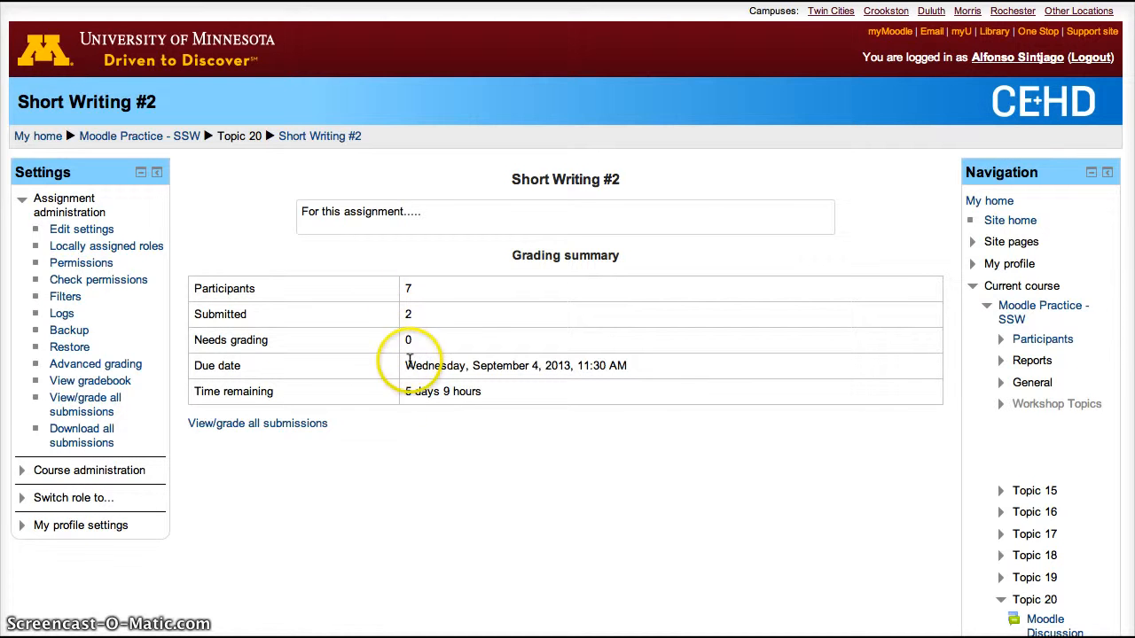
{"action": "mouse_move", "coordinate": [151, 459]}
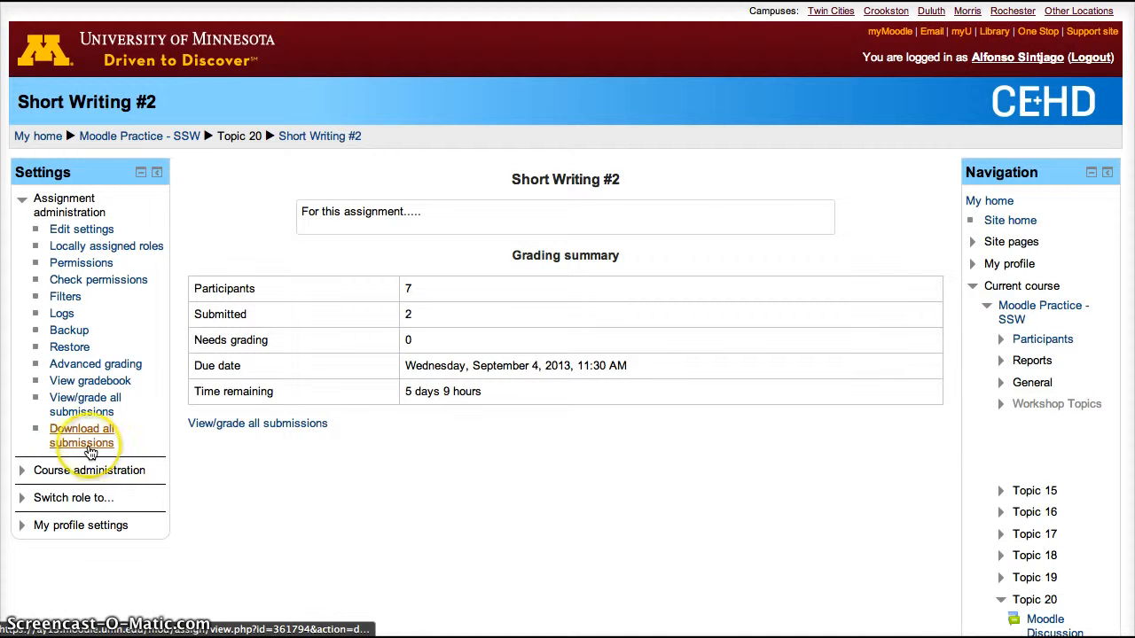
{"action": "left_click", "coordinate": [82, 436]}
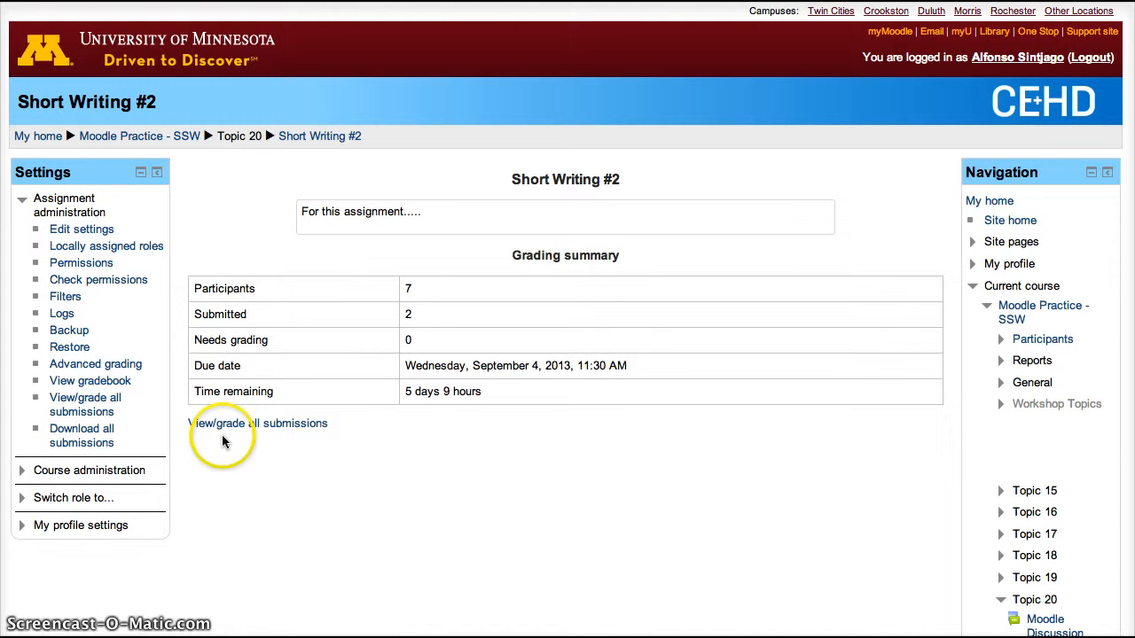
{"action": "left_click", "coordinate": [258, 422]}
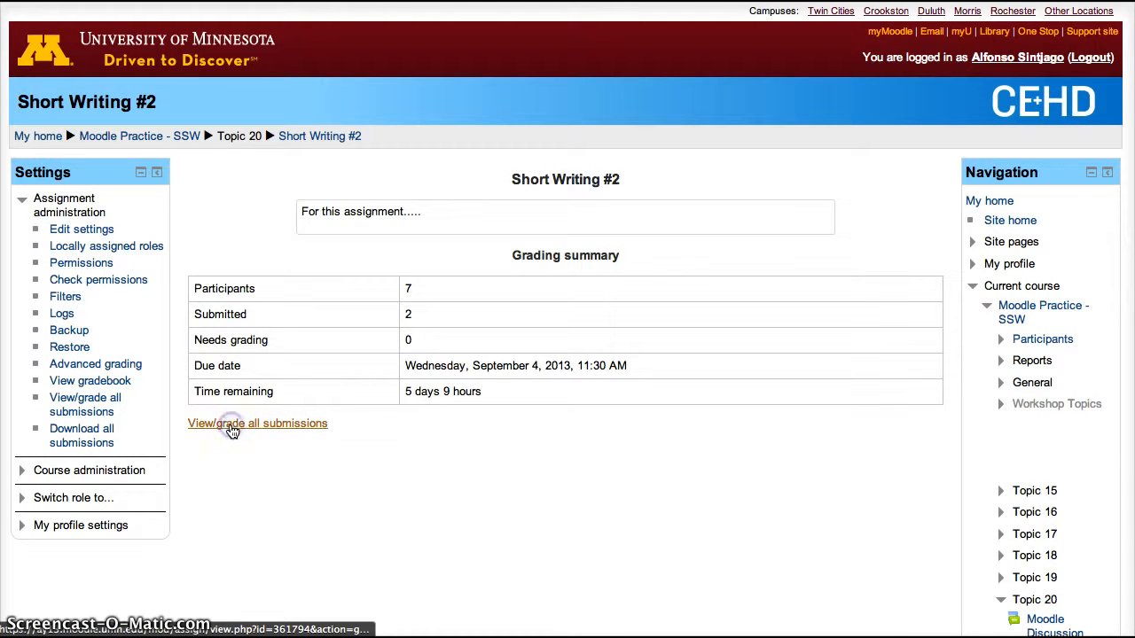
{"action": "left_click", "coordinate": [257, 423]}
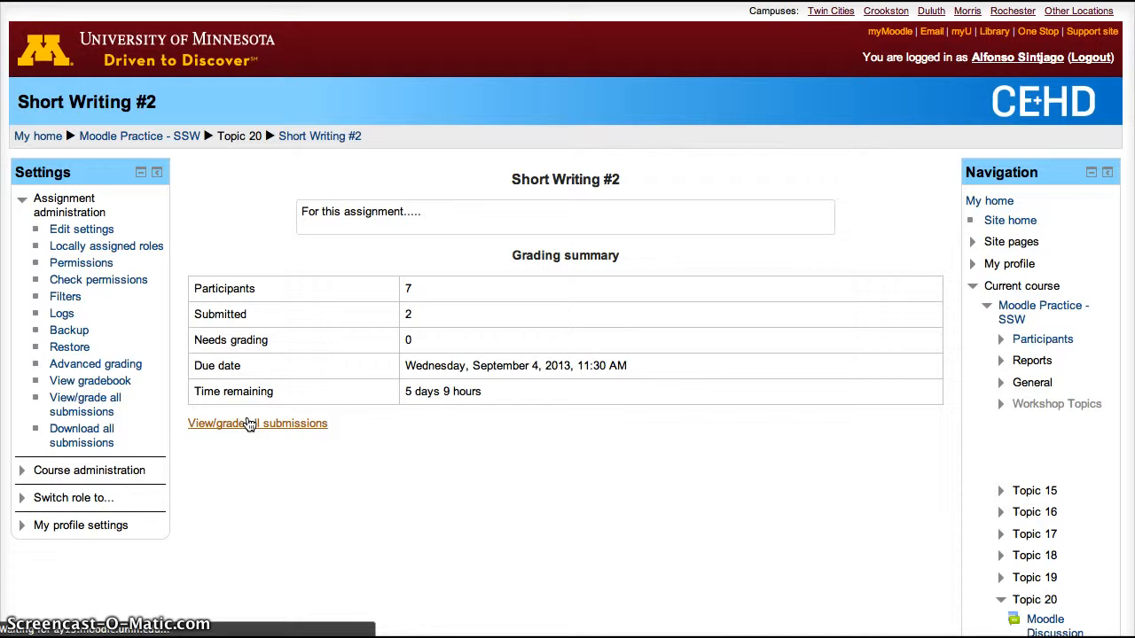
Show the grading table for all seven students and reveal its grade and feedback columns
{"action": "left_click", "coordinate": [257, 422]}
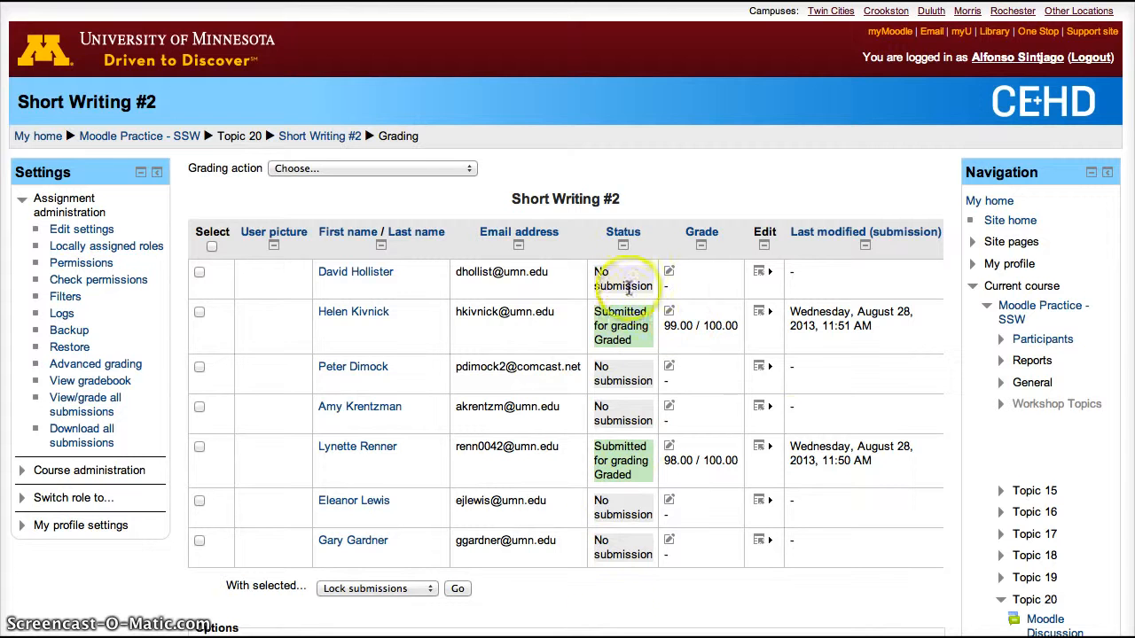
{"action": "mouse_move", "coordinate": [699, 539]}
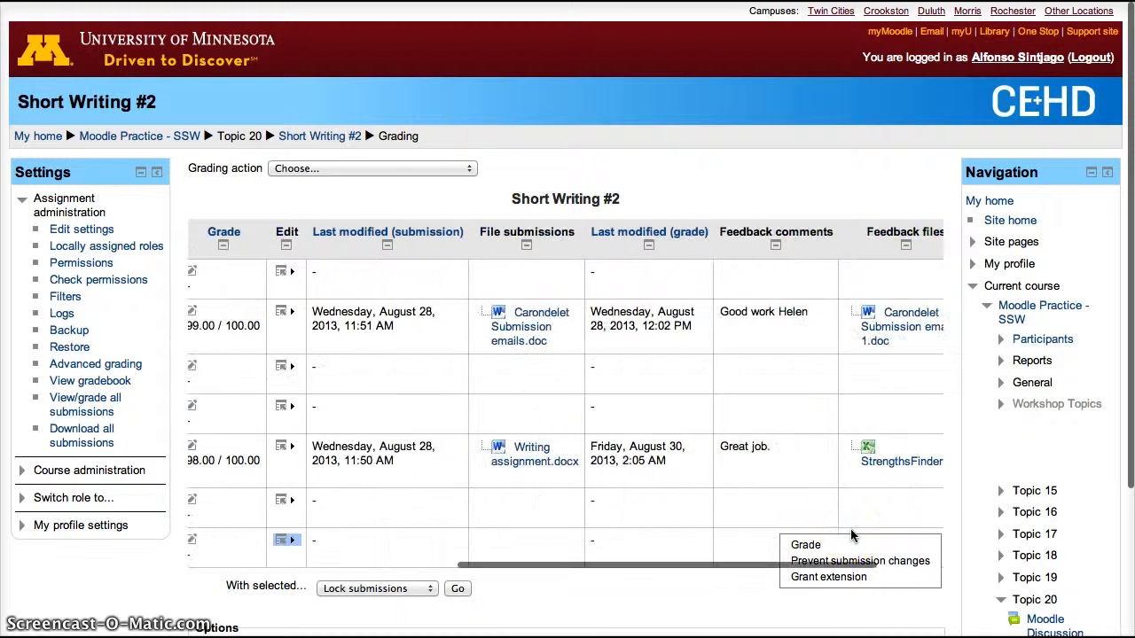
{"action": "scroll", "scroll_direction": "right", "scroll_amount": 3}
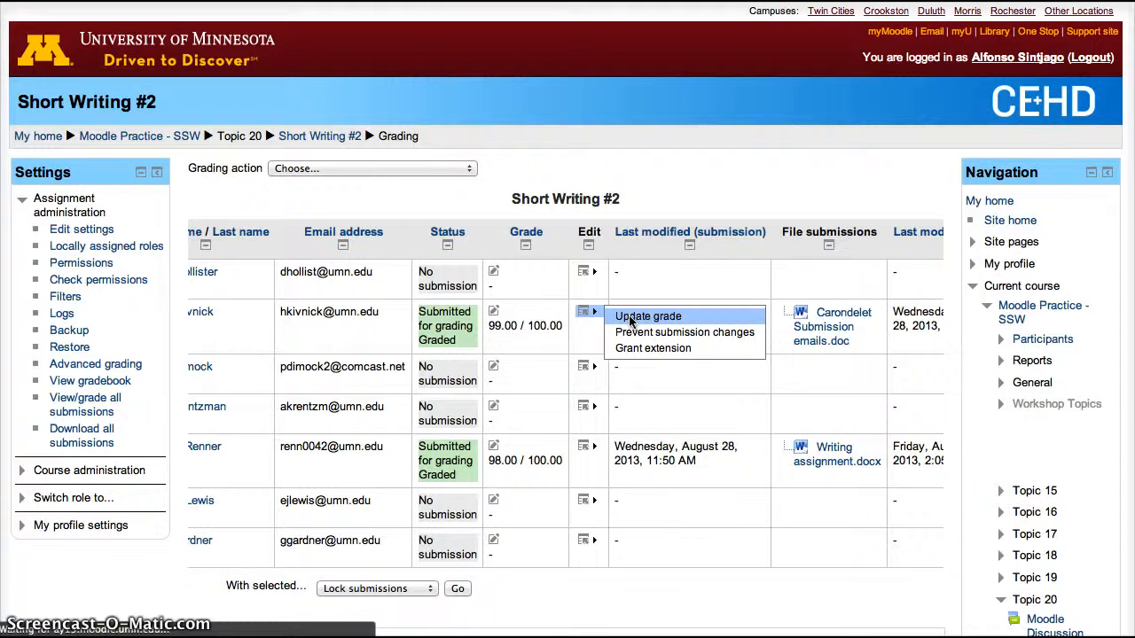
{"action": "left_click", "coordinate": [649, 316]}
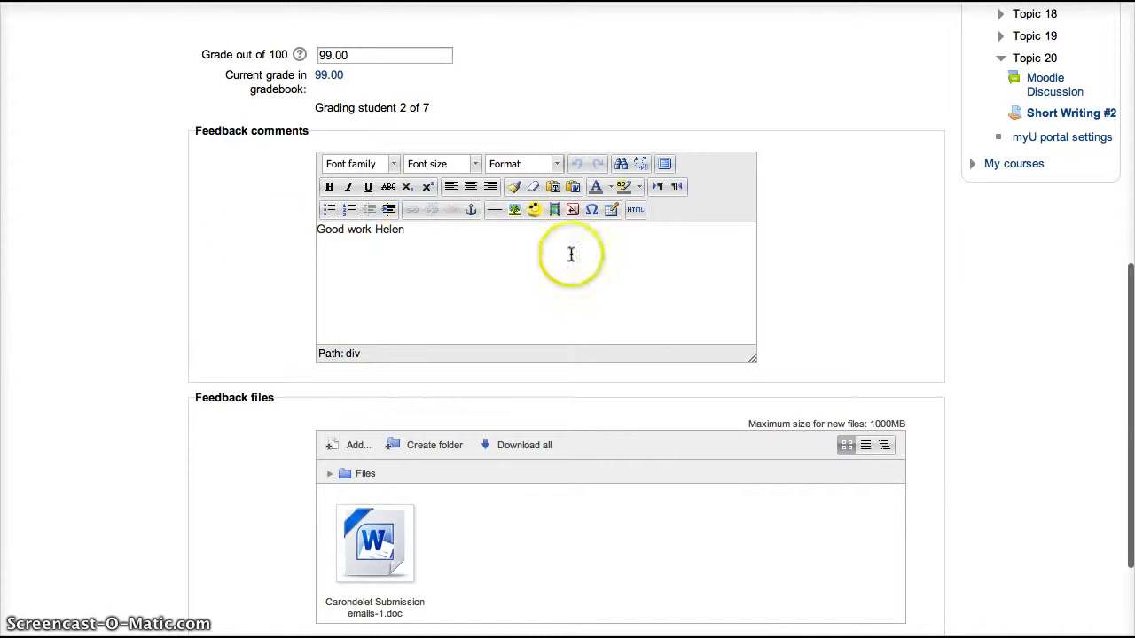
{"action": "mouse_move", "coordinate": [1073, 532]}
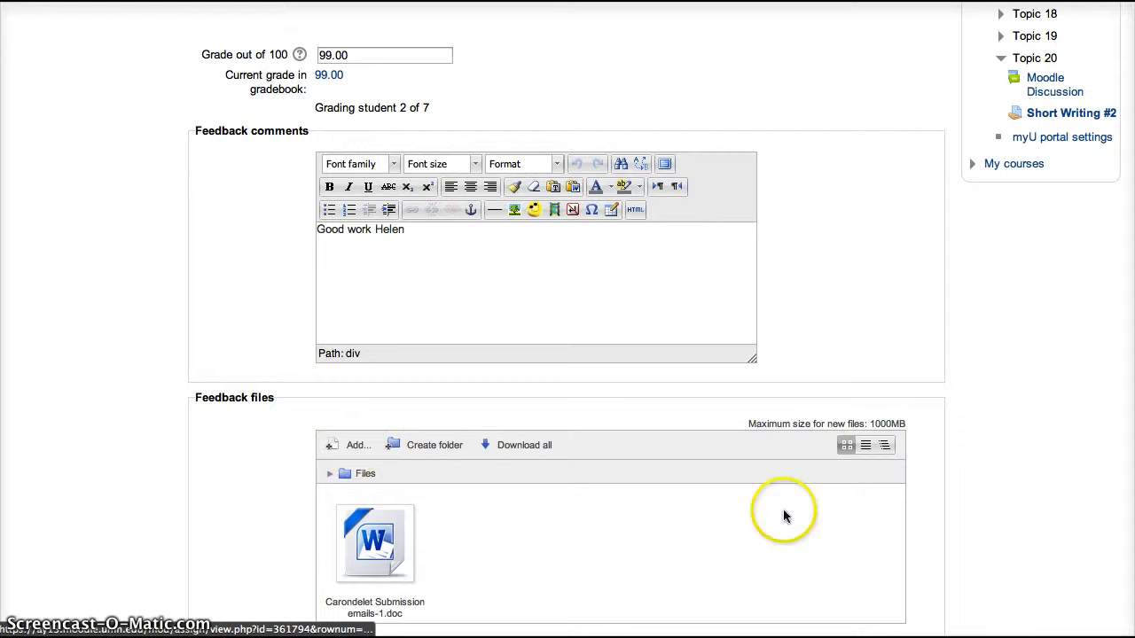
{"action": "scroll", "scroll_direction": "down", "scroll_amount": 3}
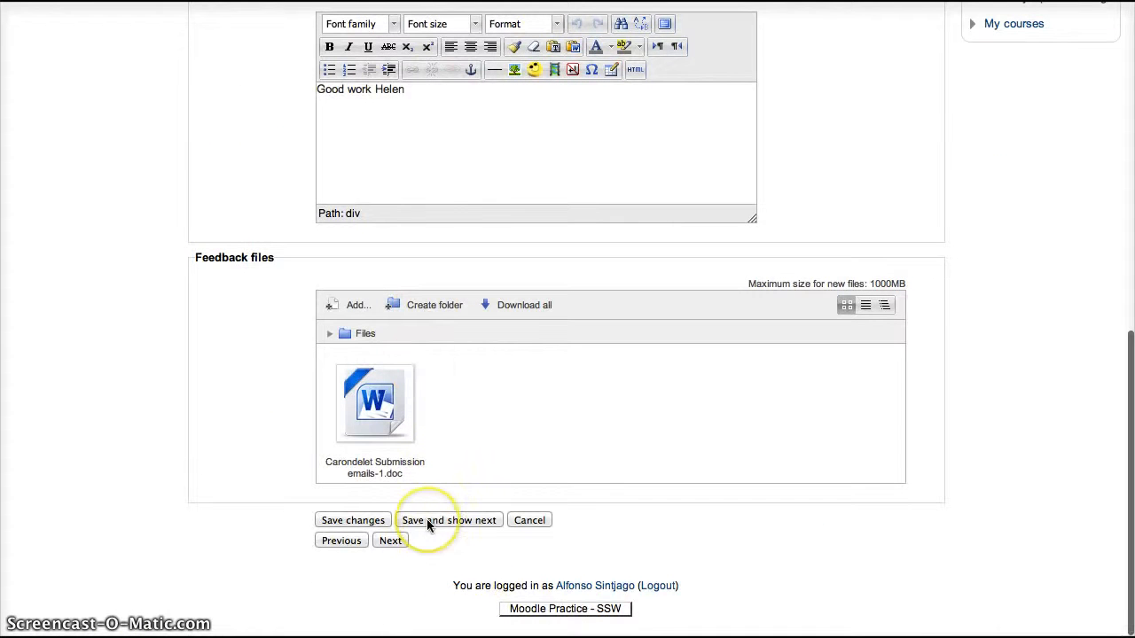
{"action": "mouse_move", "coordinate": [553, 367]}
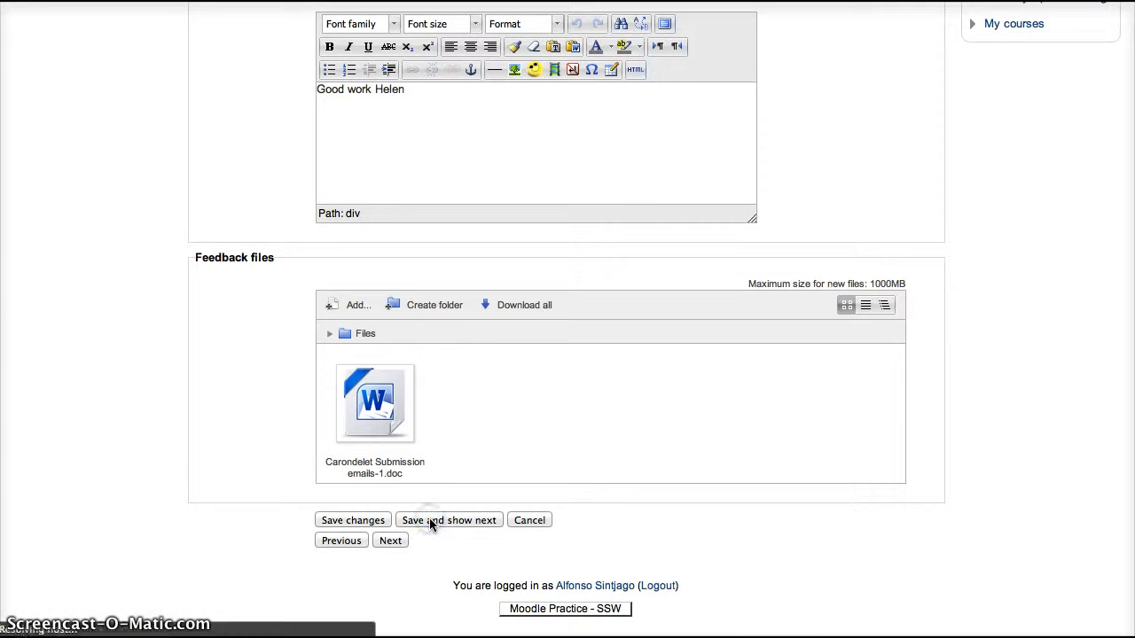
Save Helen's grade of 99, review student 3's form, then return to My home
{"action": "left_click", "coordinate": [449, 522]}
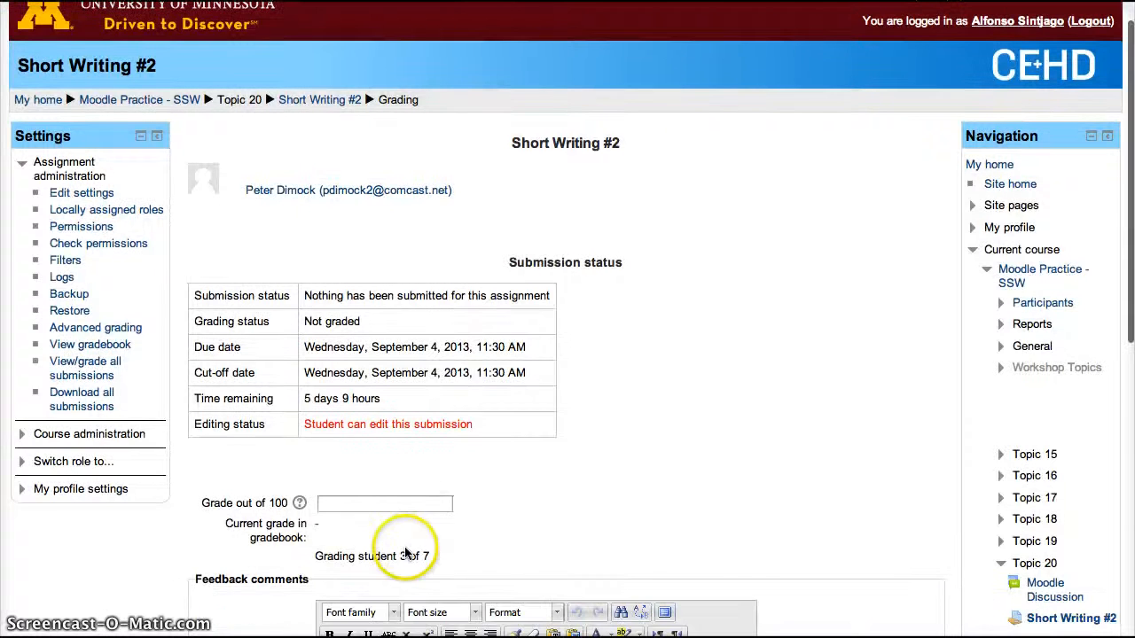
{"action": "scroll", "scroll_direction": "down", "scroll_amount": 3}
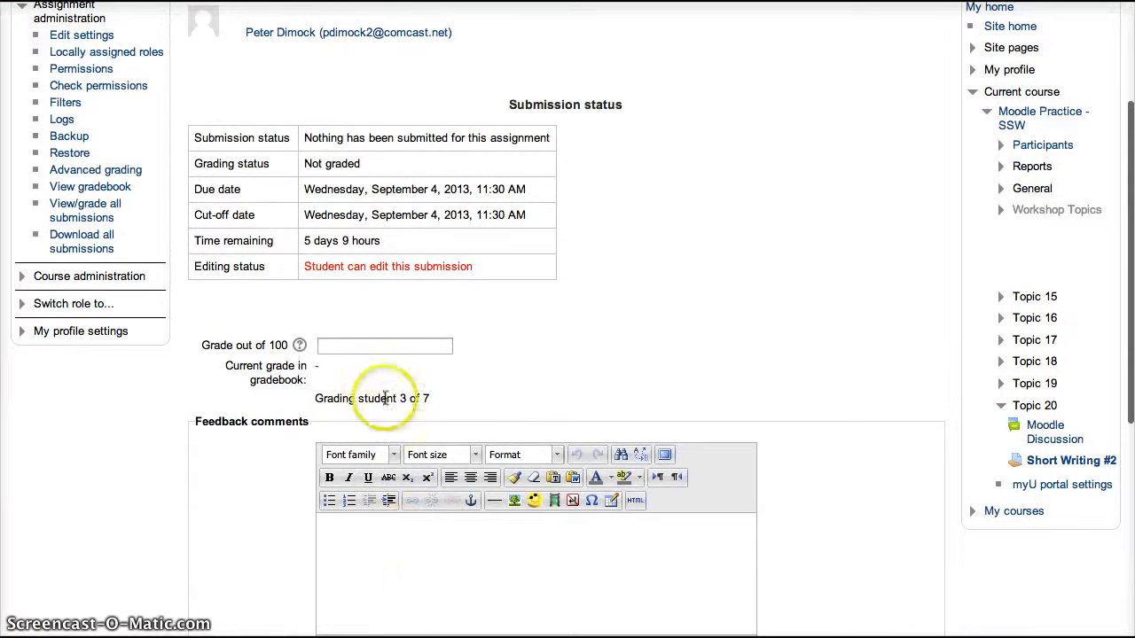
{"action": "scroll", "scroll_direction": "down", "scroll_amount": 3}
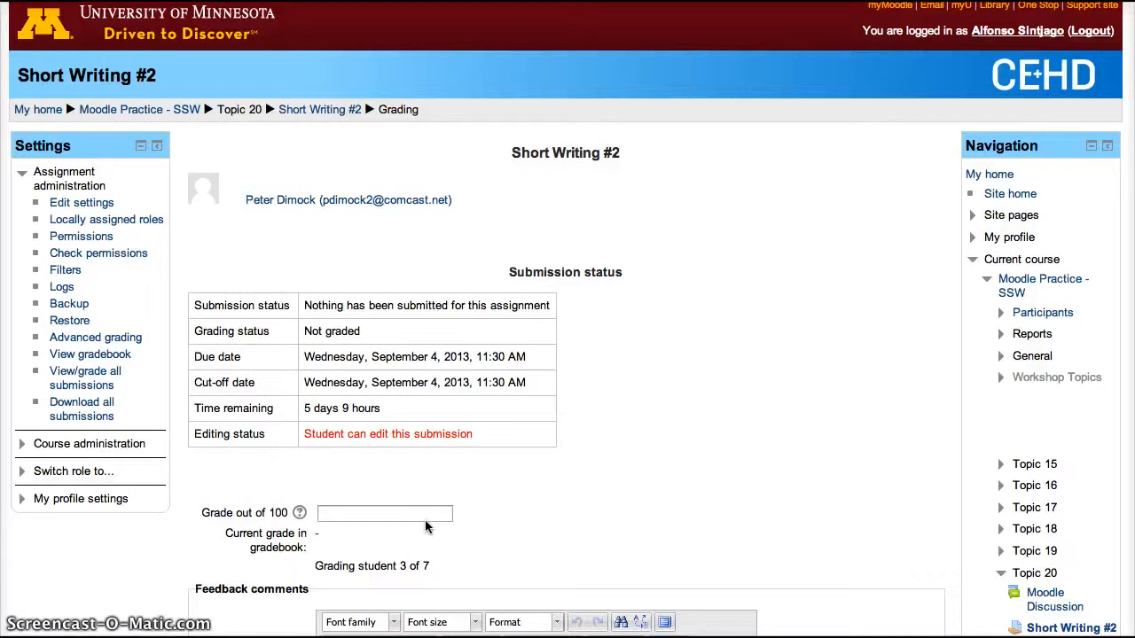
{"action": "mouse_move", "coordinate": [85, 50]}
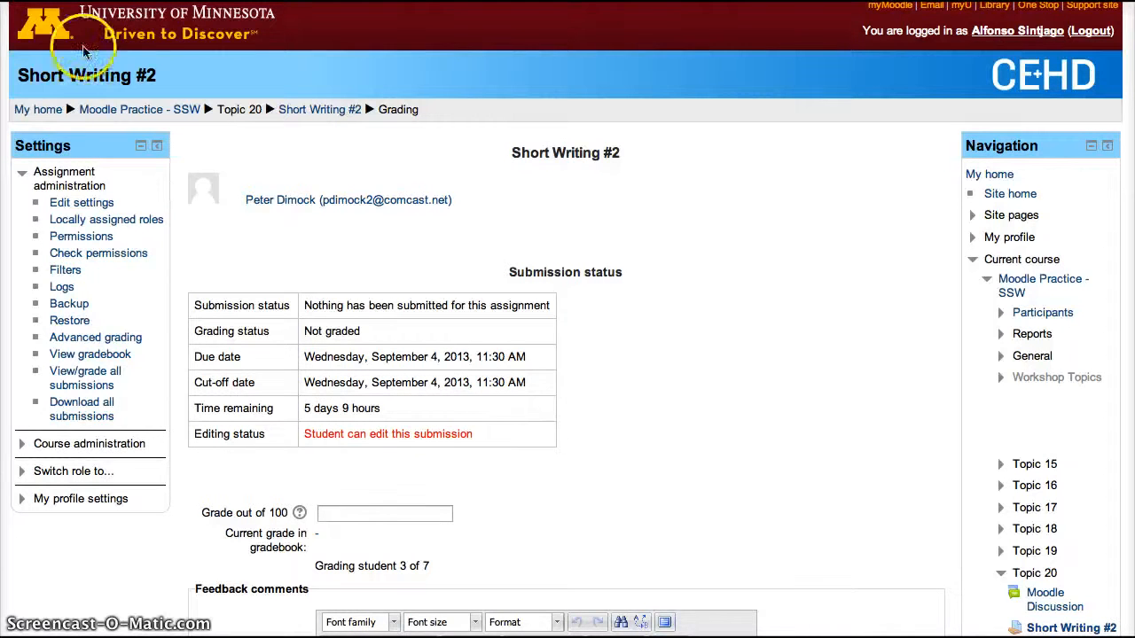
{"action": "mouse_move", "coordinate": [341, 457]}
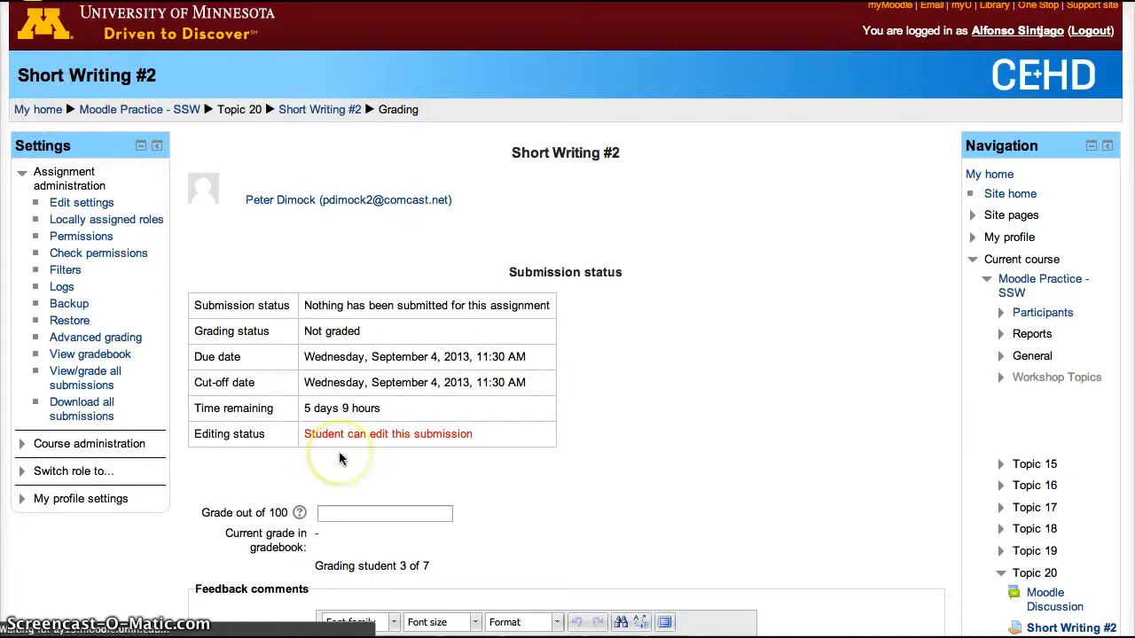
{"action": "left_click", "coordinate": [37, 110]}
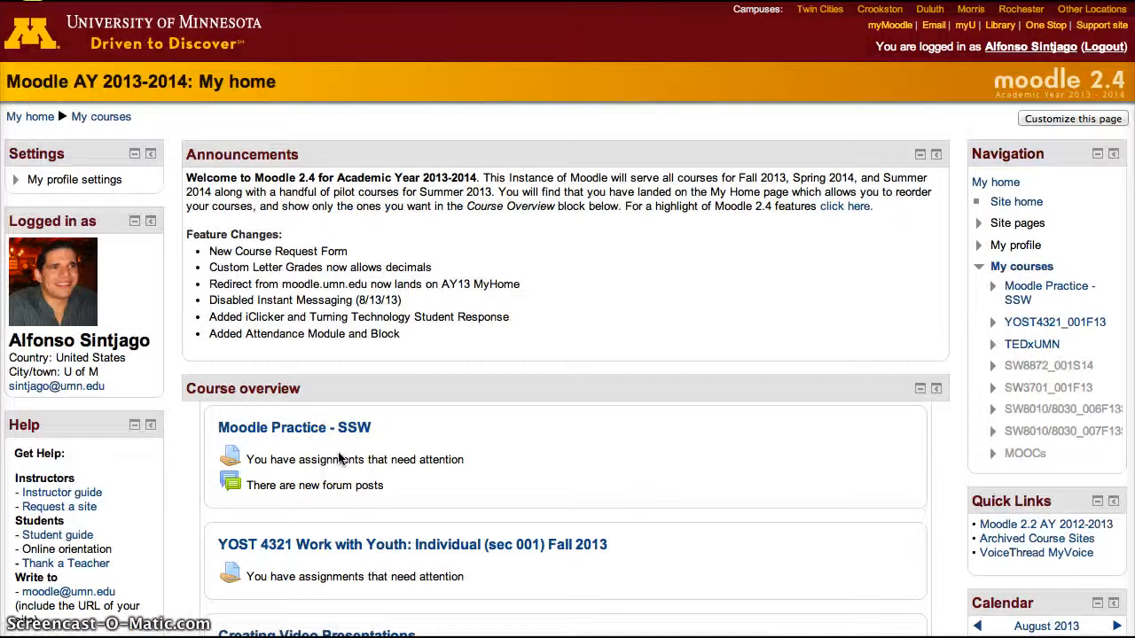